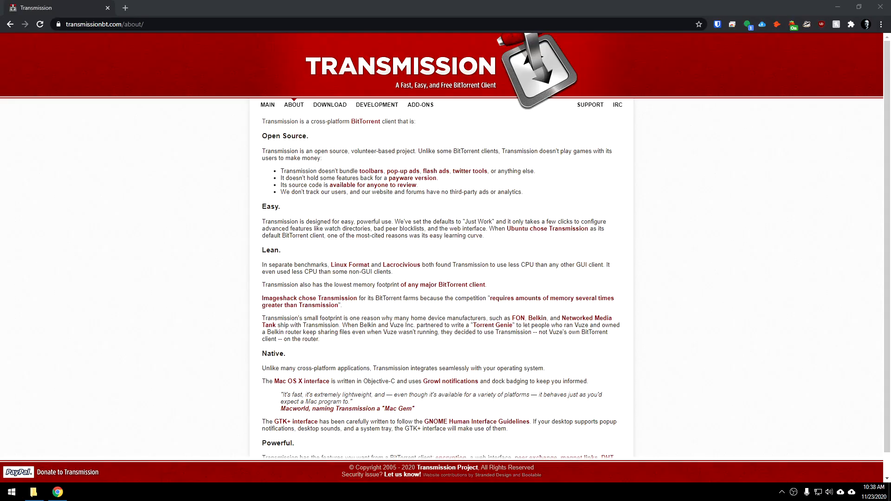
pyautogui.scroll(-3)
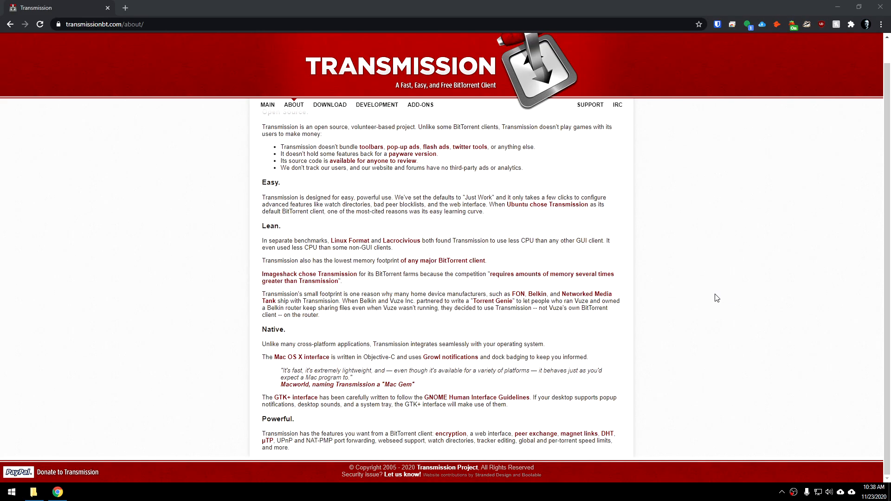